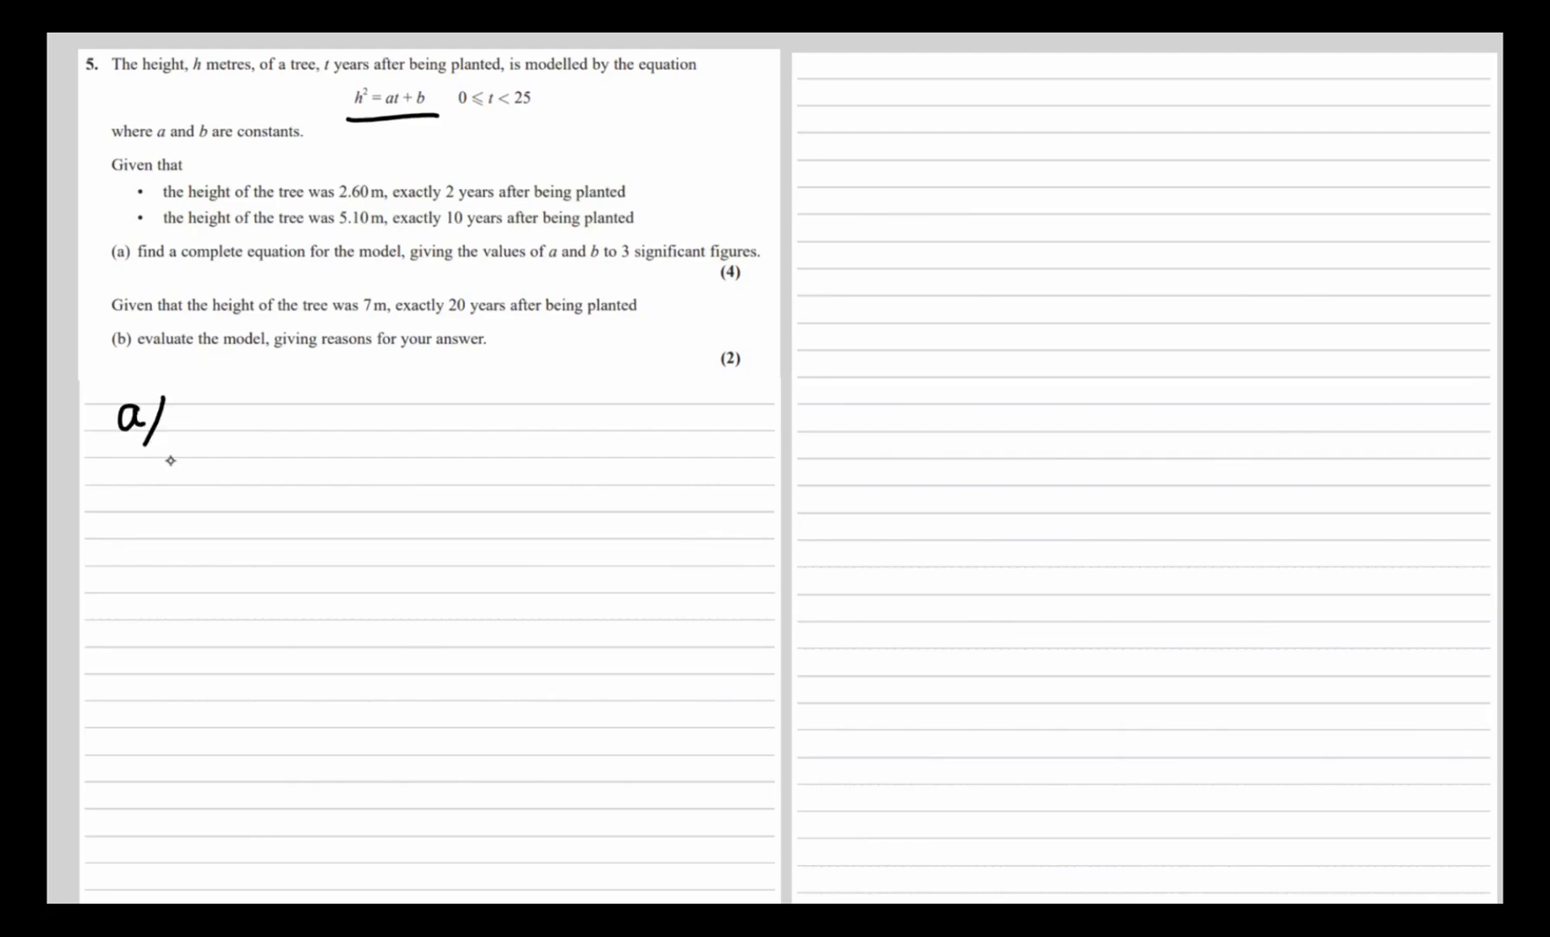
mouse_move(433, 243)
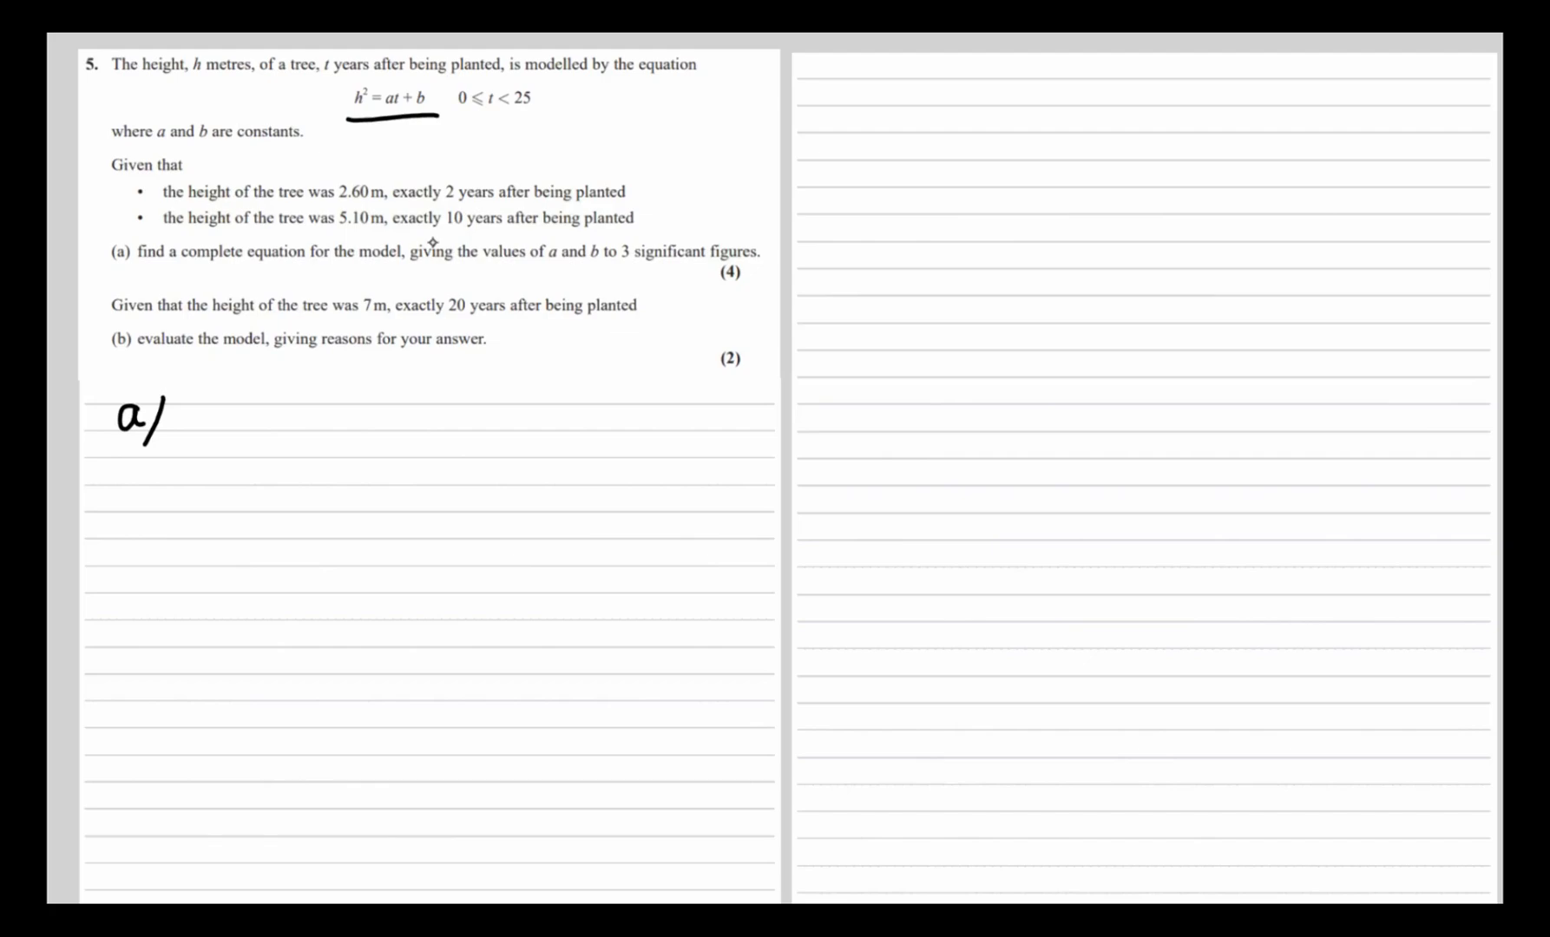
mouse_move(485, 199)
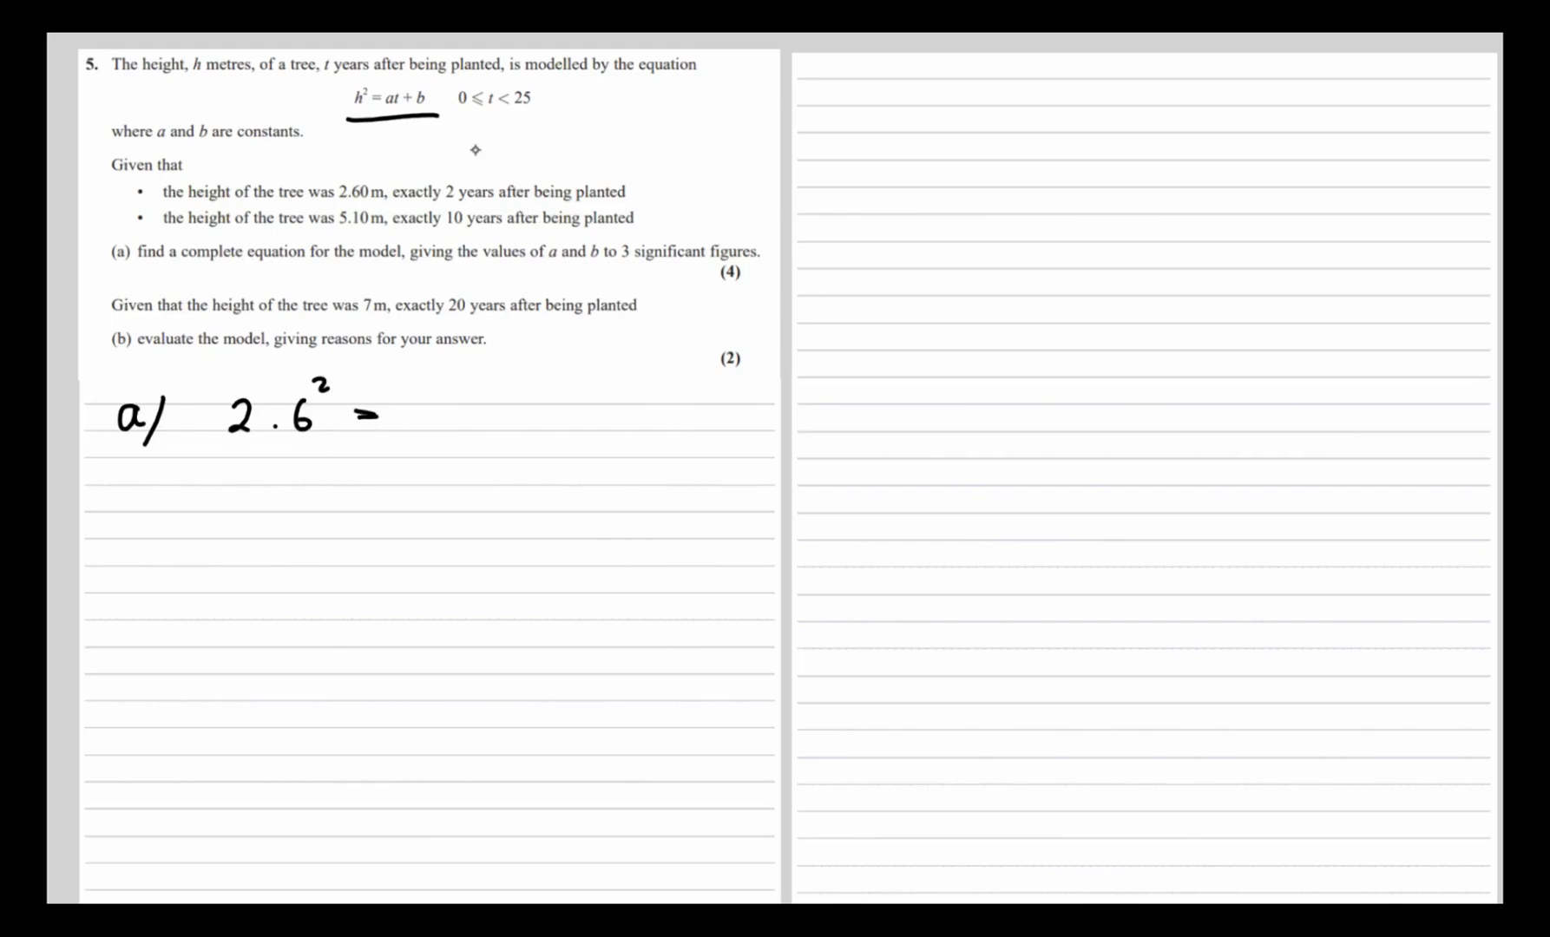
Step: Write the equations 2.6² = 2a + b and begin 5.1² beneath 'a)'
type("2a + b")
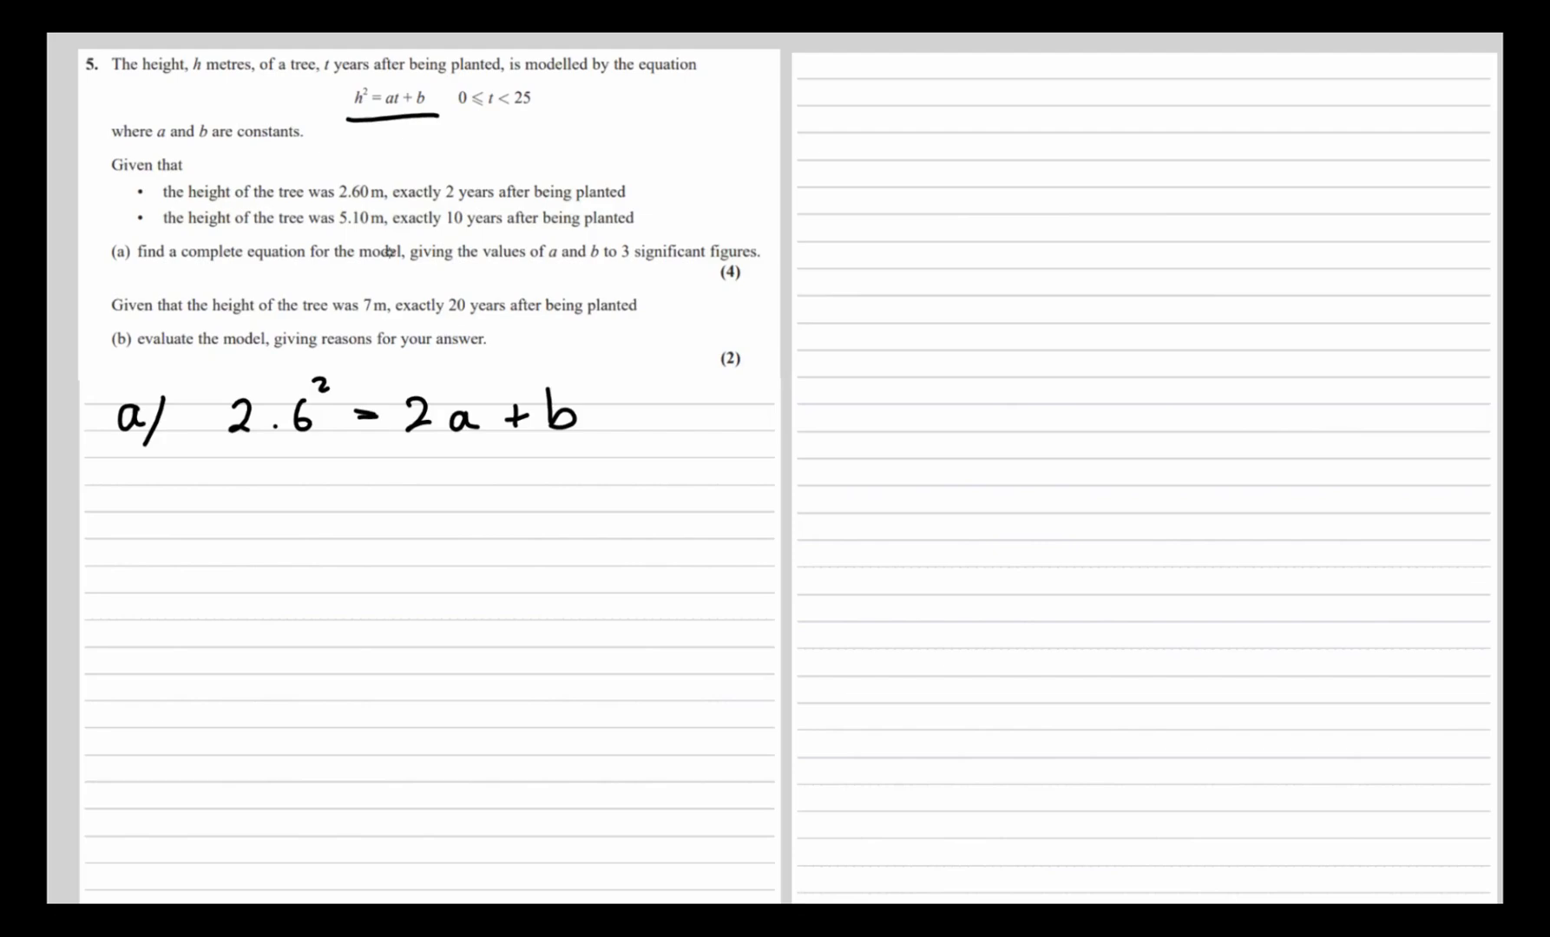
type("5.1² = 10a + b")
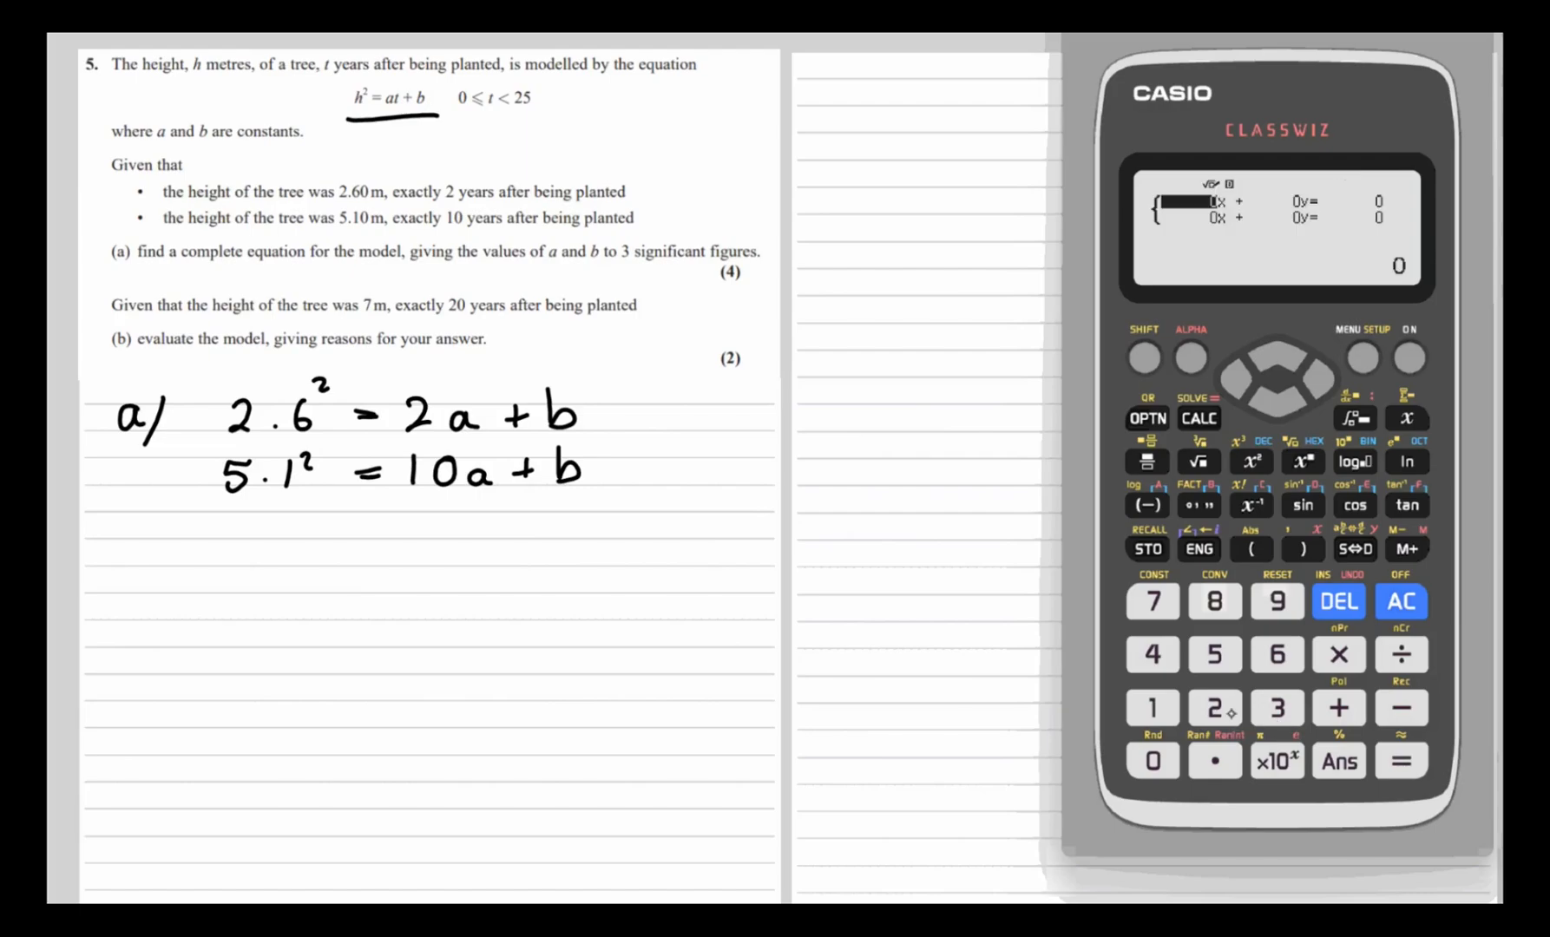
Step: Enter coefficients 2, 1, 6.76 and 10, 1 into the simultaneous-equation solver
left_click(1215, 708)
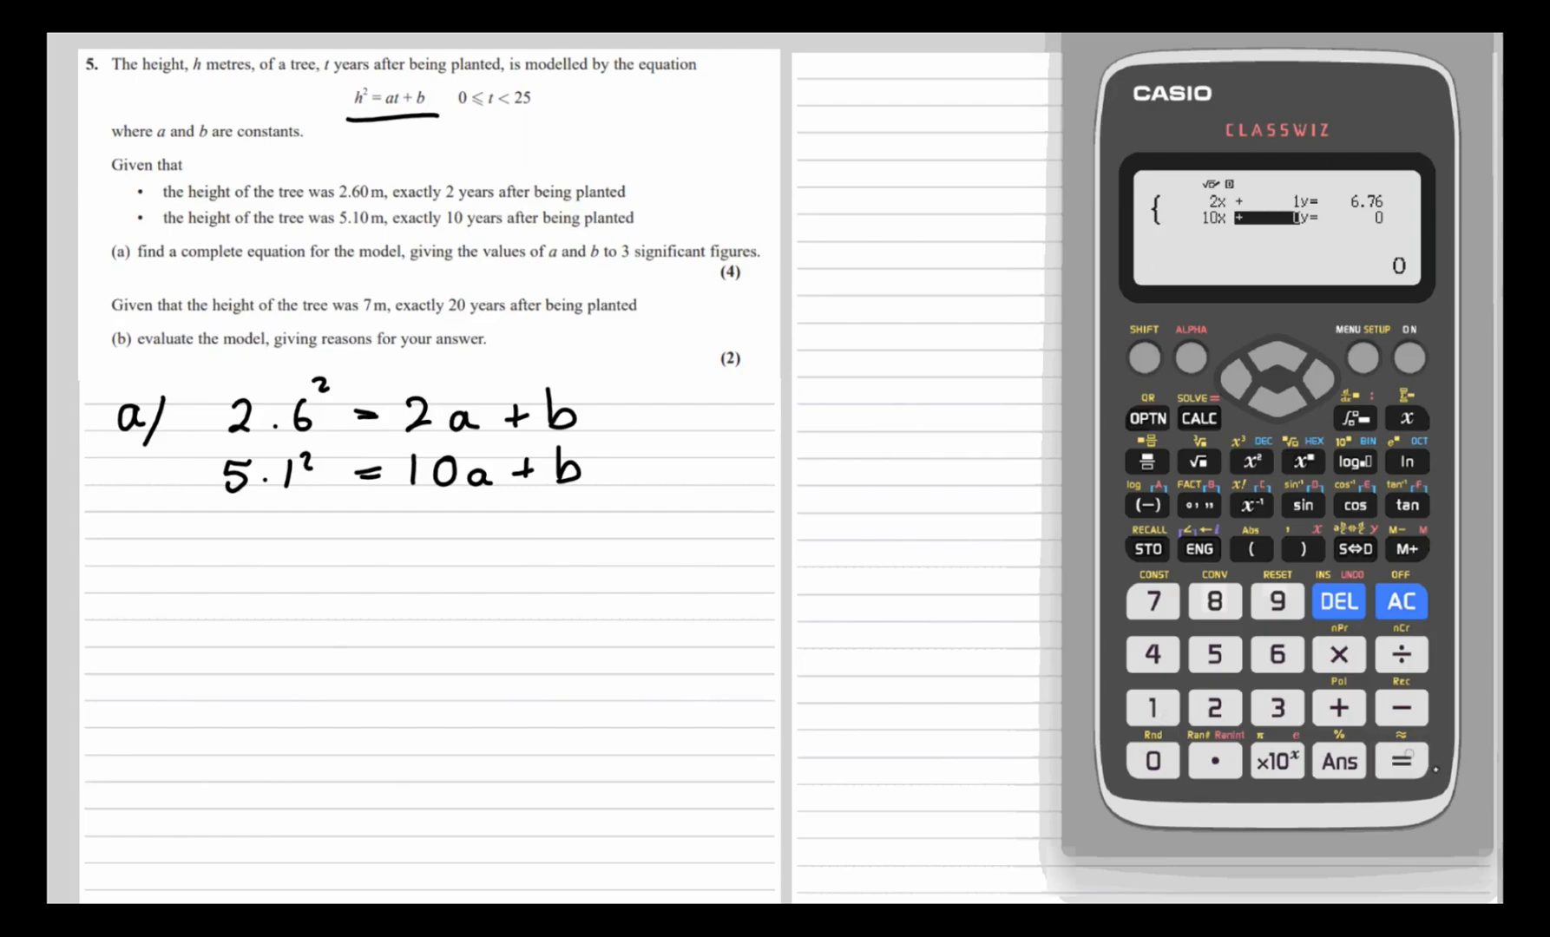
left_click(1400, 760)
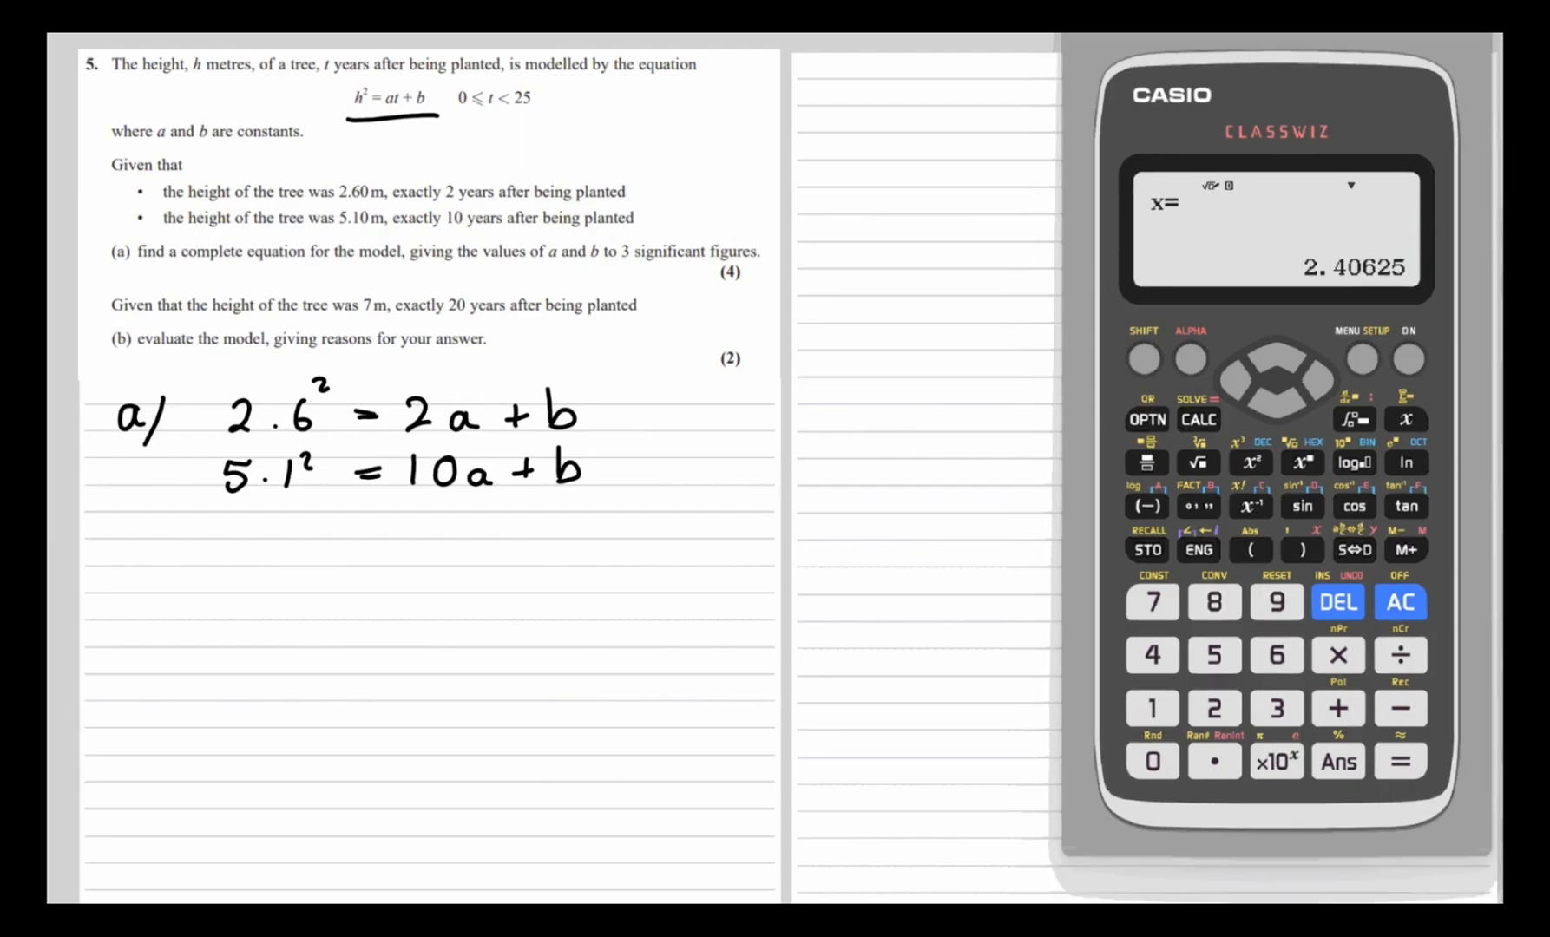
Step: Write 'a = 2.41' under the equations from the calculator result 2.40625
type("a = 2.41")
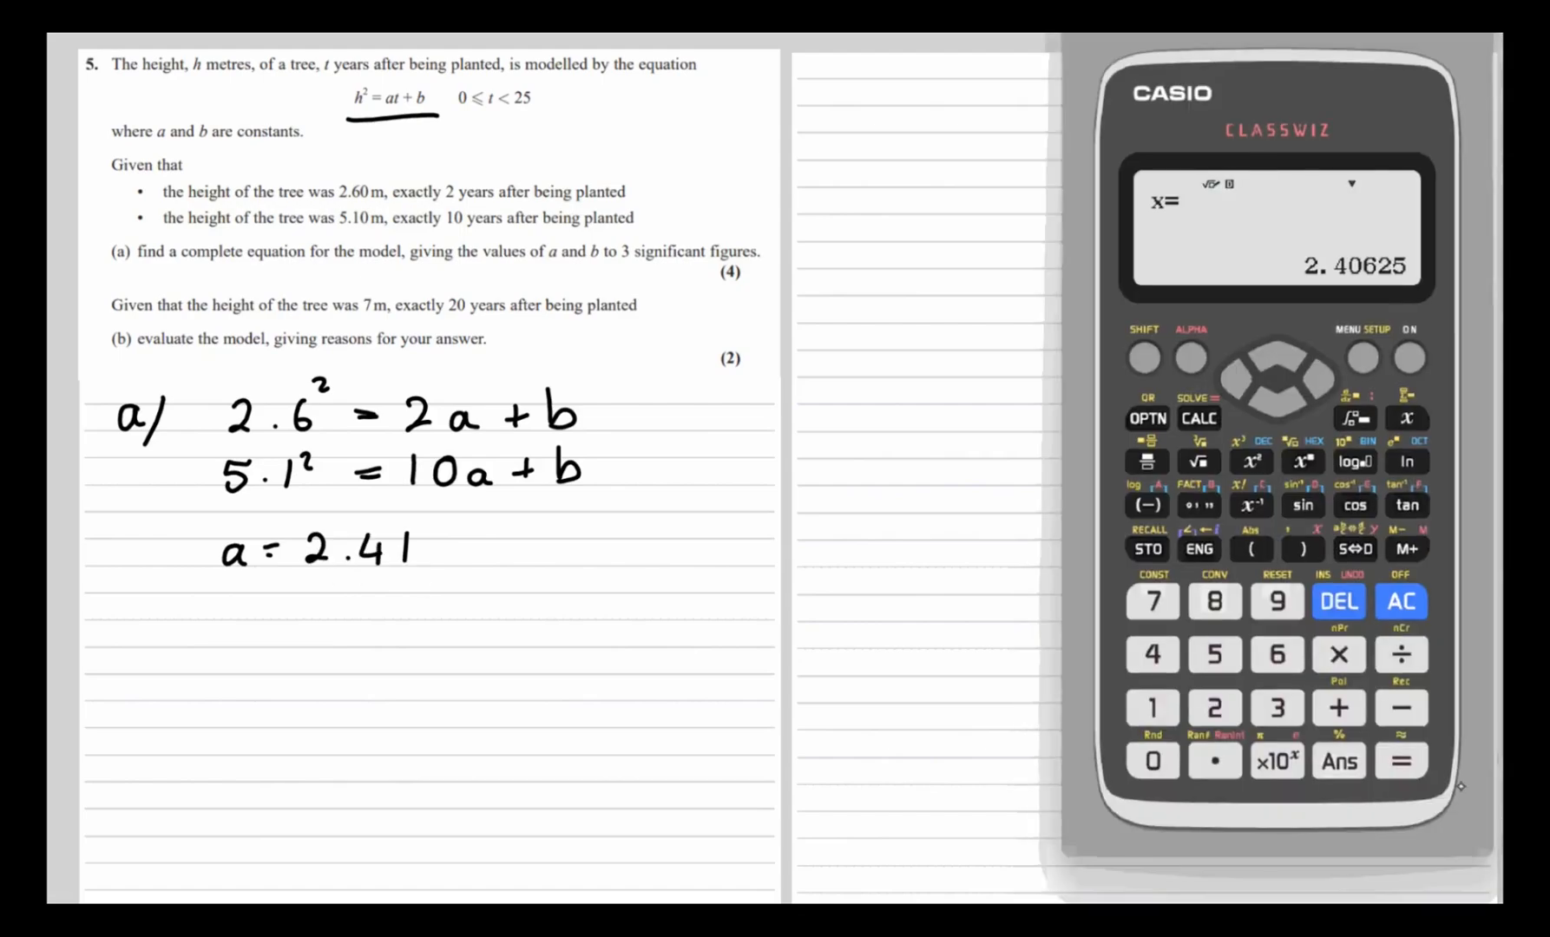